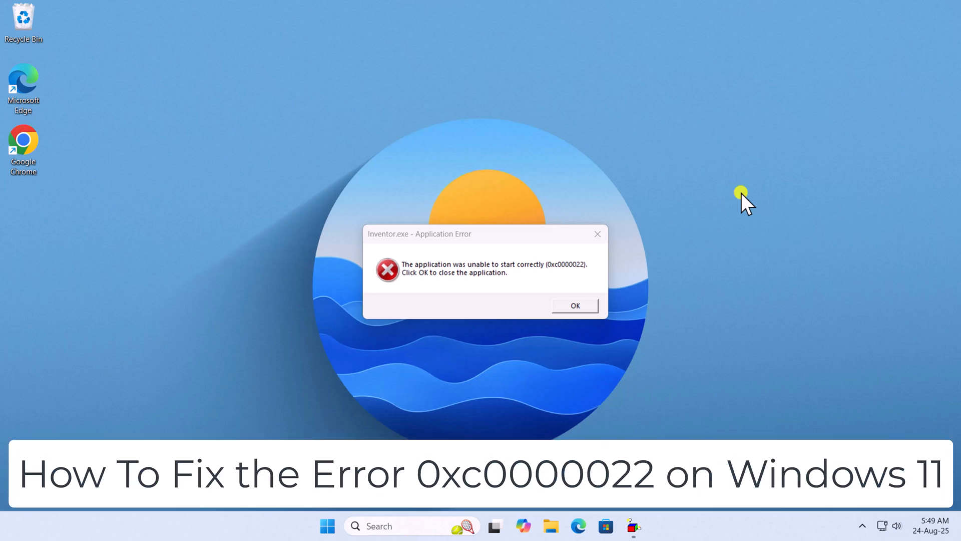
Step: Dismiss the Inventor.exe 0xc0000022 application error dialog
{"action": "left_click", "coordinate": [574, 306]}
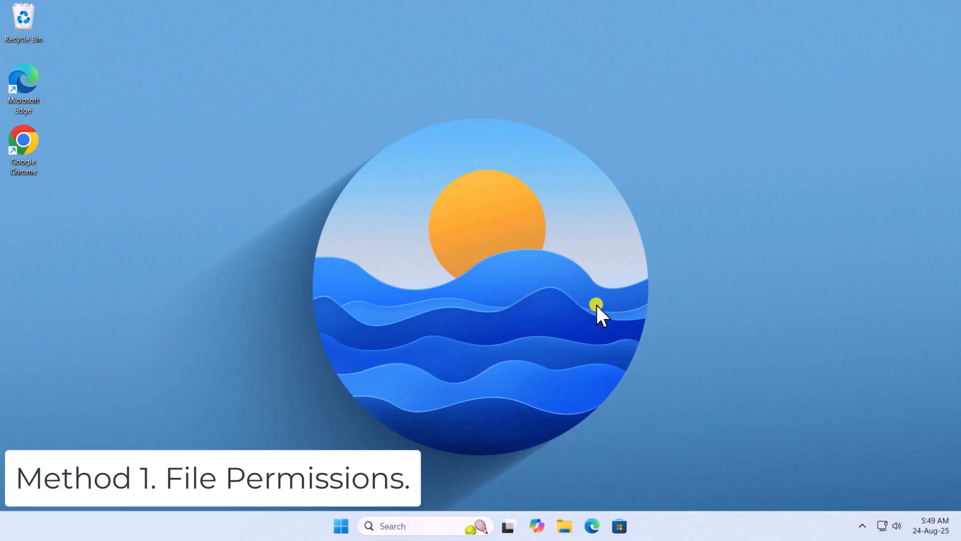
Step: Show the Google Chrome shortcut's Security permissions for Administrators and the user account
{"action": "right_click", "coordinate": [23, 142]}
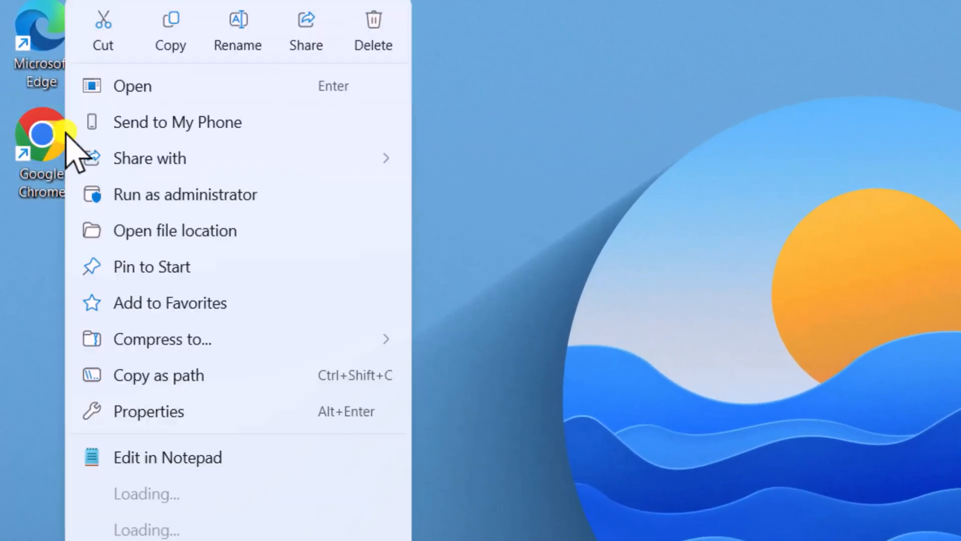
{"action": "left_click", "coordinate": [174, 419]}
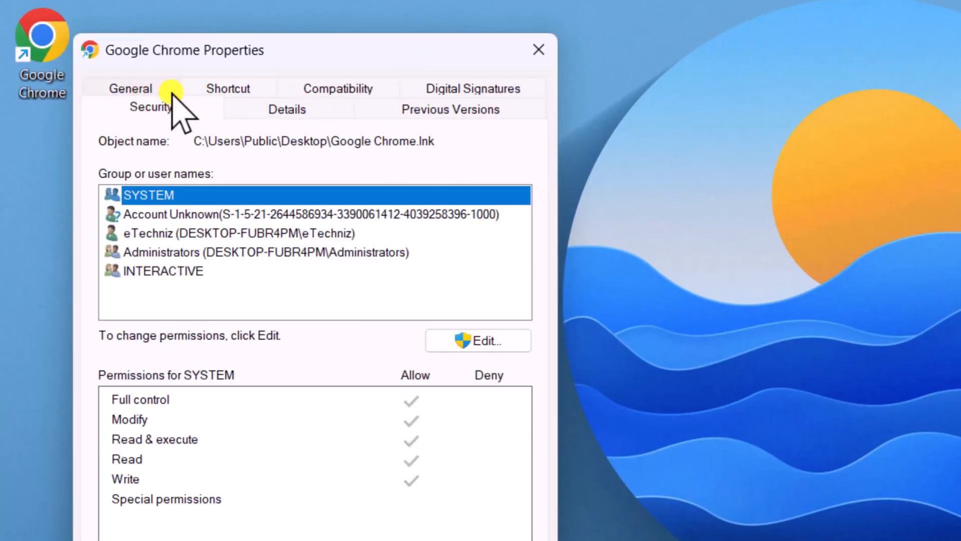
{"action": "left_click", "coordinate": [263, 252]}
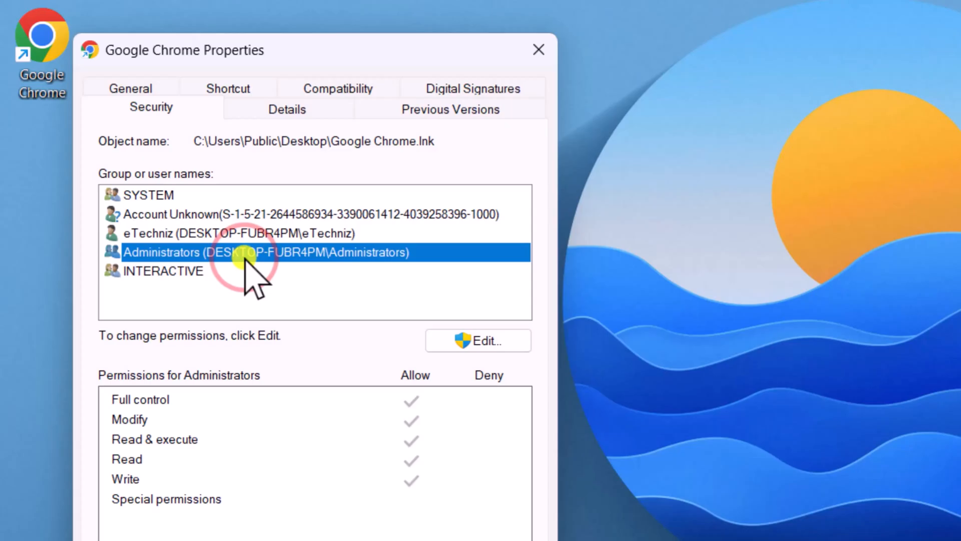
{"action": "left_click", "coordinate": [238, 233]}
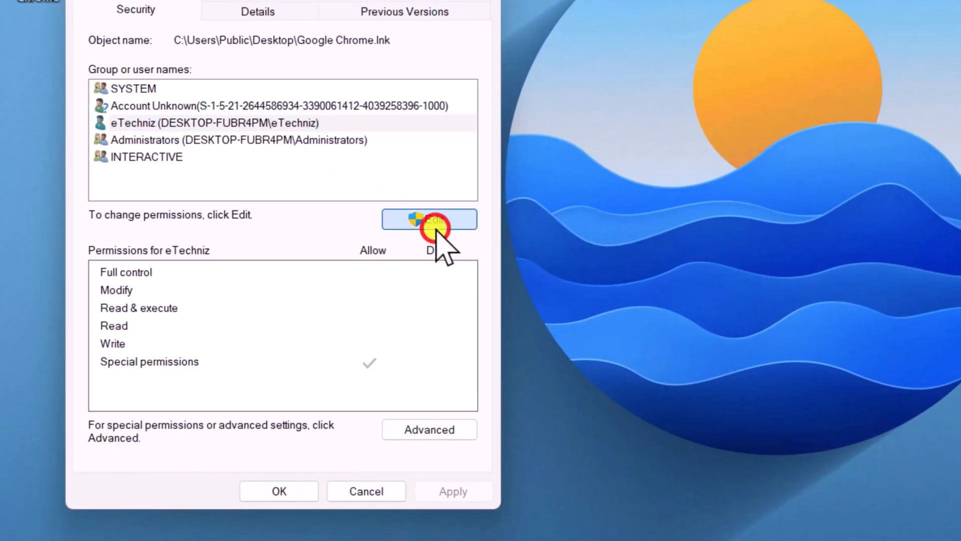
Step: Allow Full control for the user account on the Chrome shortcut and save it
{"action": "left_click", "coordinate": [430, 219]}
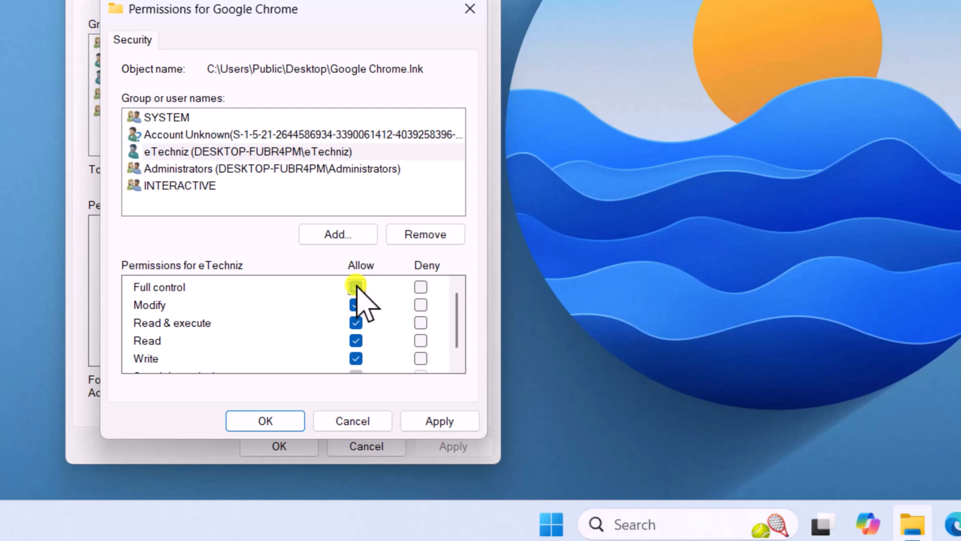
{"action": "left_click", "coordinate": [356, 287]}
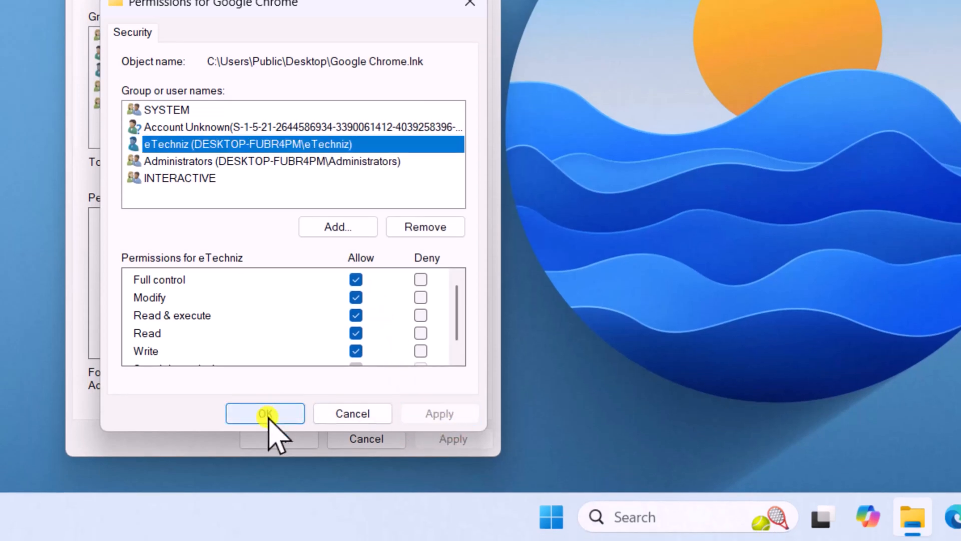
{"action": "left_click", "coordinate": [265, 414]}
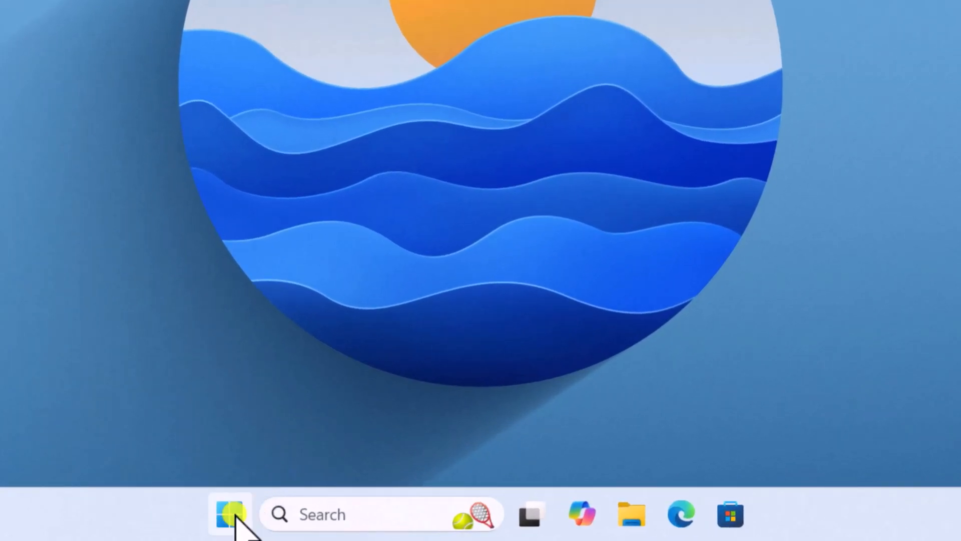
Step: Launch Programs and Features by running appwiz.cpl from the Run dialog
{"action": "right_click", "coordinate": [231, 514]}
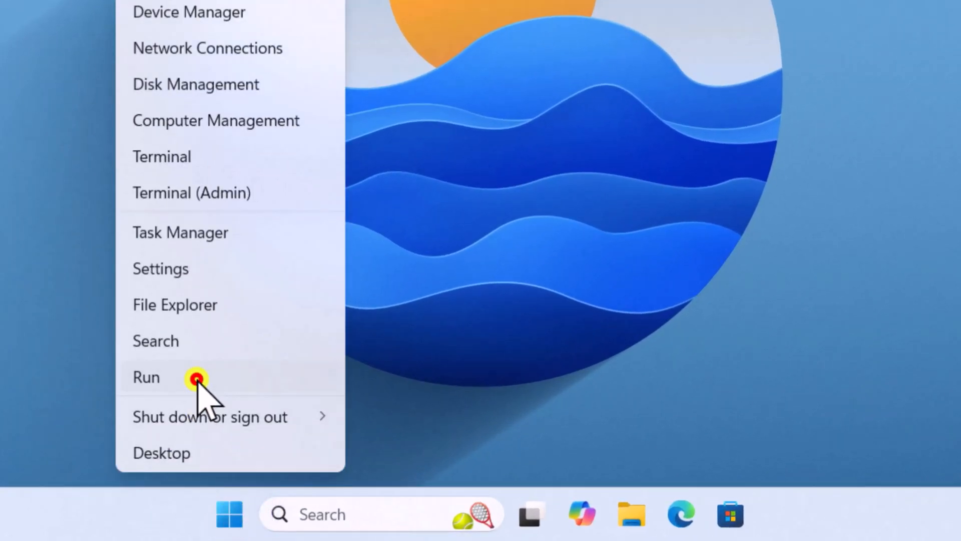
{"action": "left_click", "coordinate": [146, 378]}
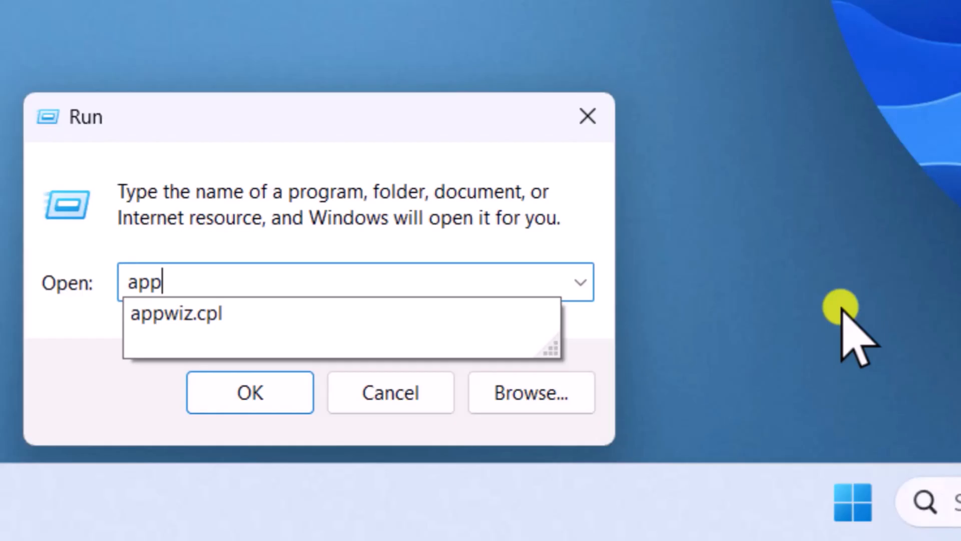
{"action": "left_click", "coordinate": [175, 313]}
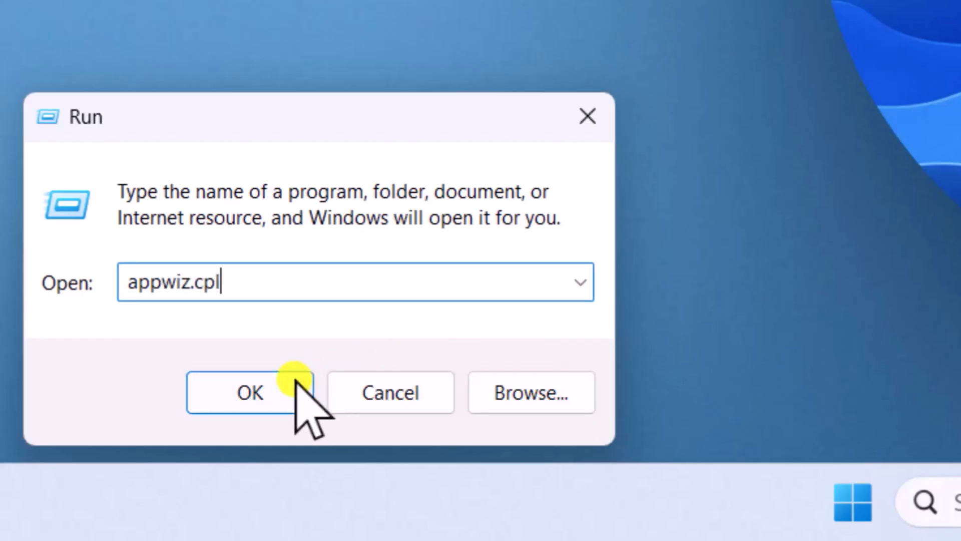
{"action": "left_click", "coordinate": [249, 392]}
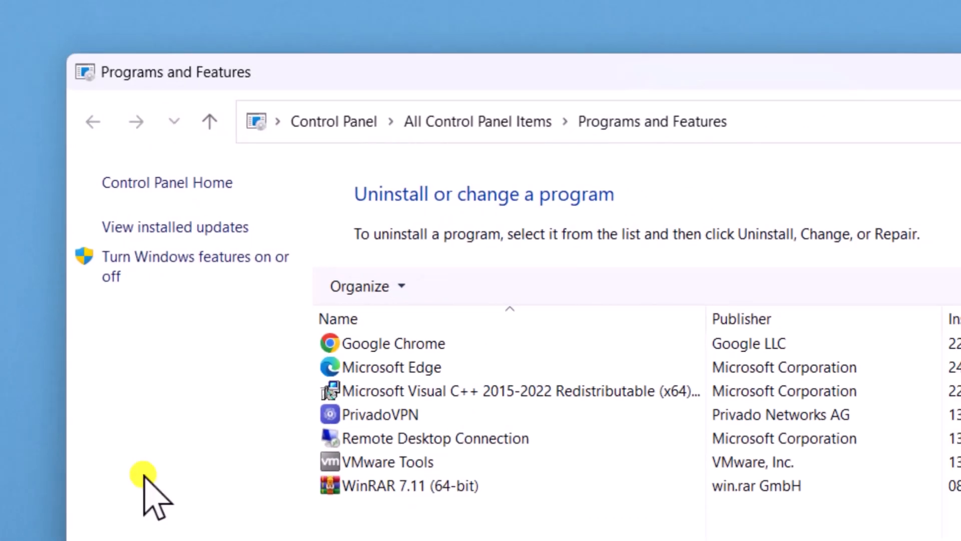
Step: Turn on Legacy Components with DirectPlay in Windows Features, then close Programs and Features
{"action": "left_click", "coordinate": [195, 257]}
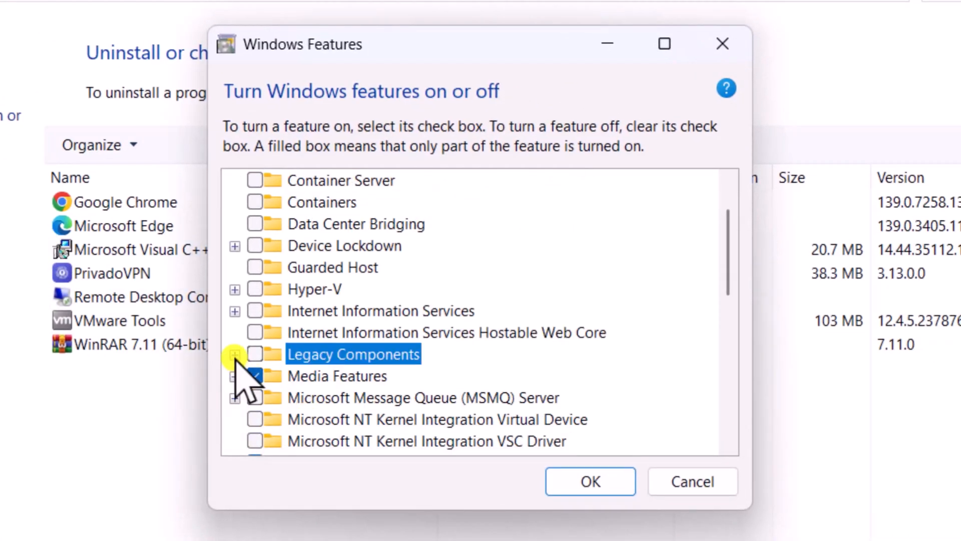
{"action": "left_click", "coordinate": [234, 354]}
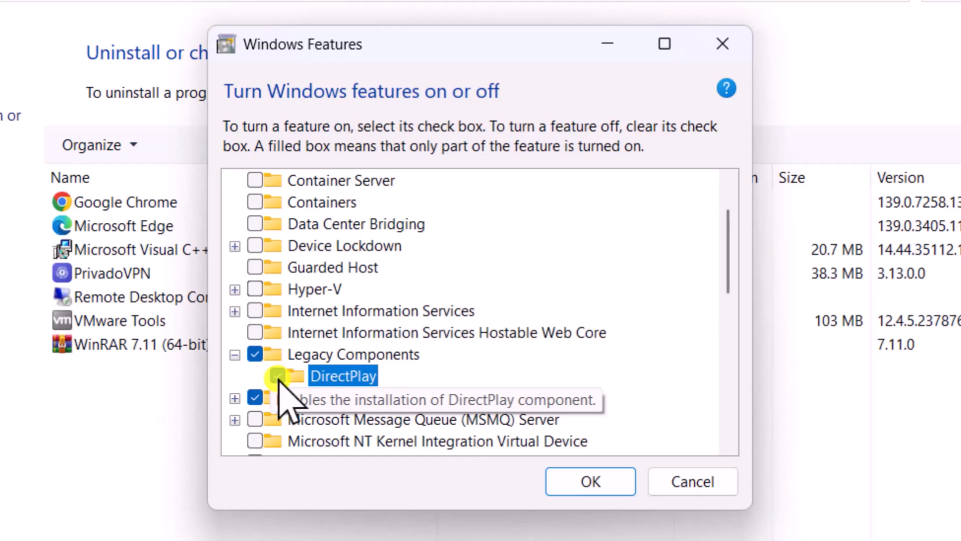
{"action": "left_click", "coordinate": [589, 481]}
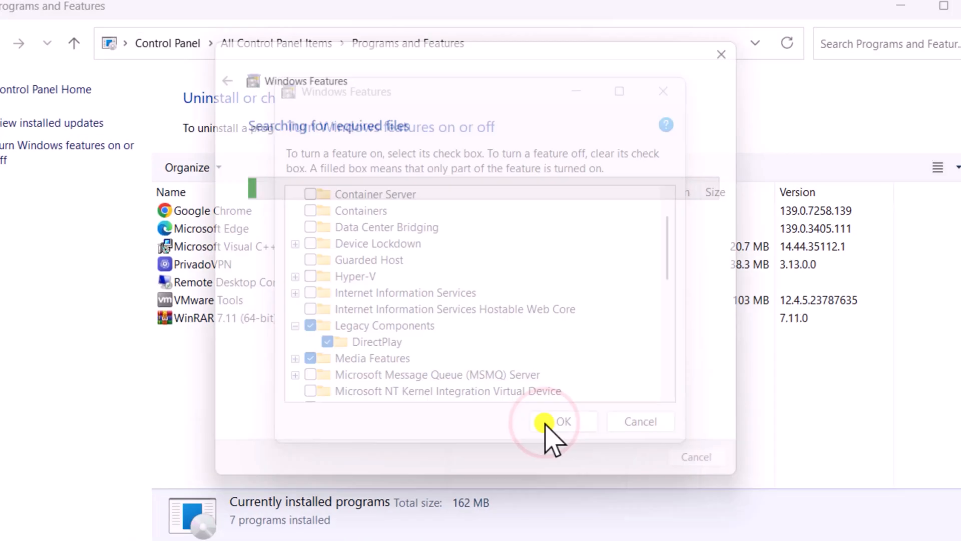
{"action": "left_click", "coordinate": [562, 422]}
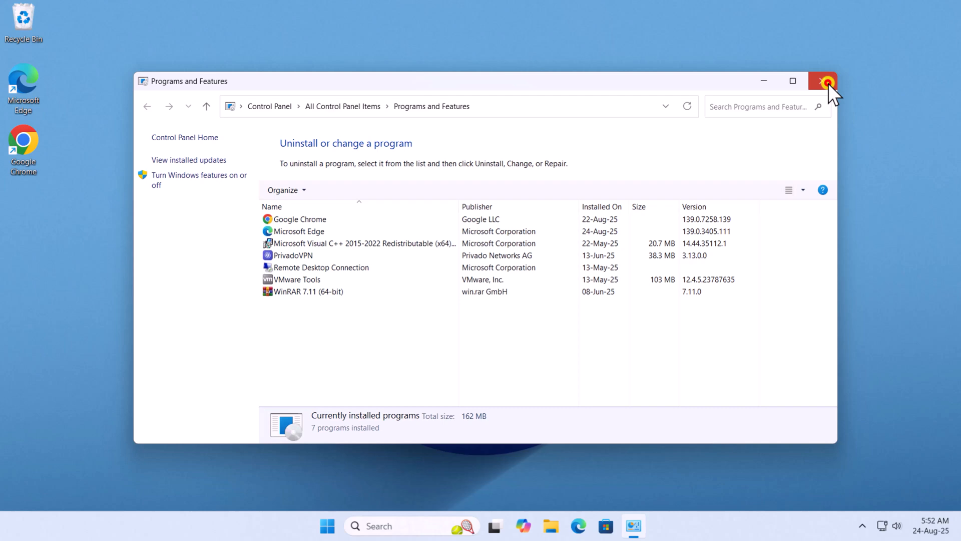
{"action": "left_click", "coordinate": [823, 80]}
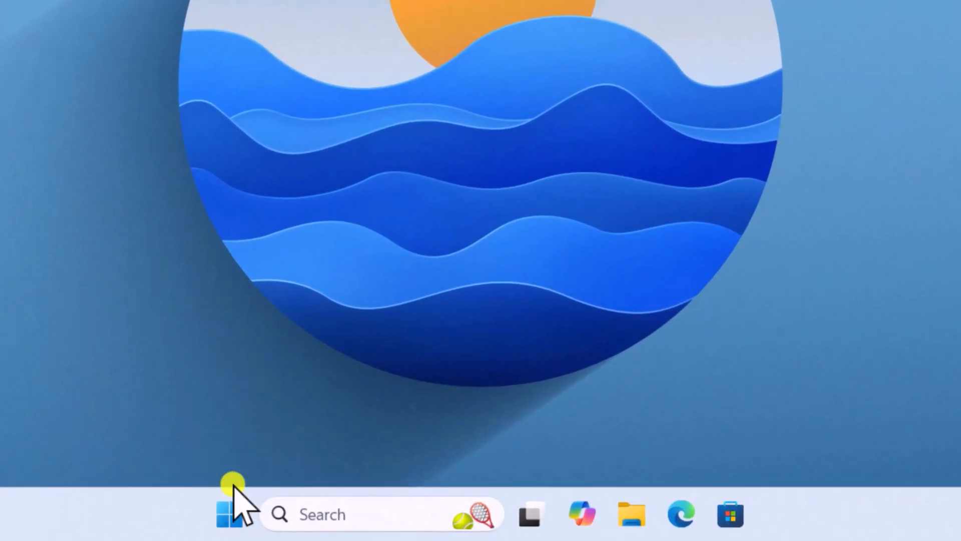
Step: Run regedit from the Run dialog, reaching the UAC prompt
{"action": "right_click", "coordinate": [229, 513]}
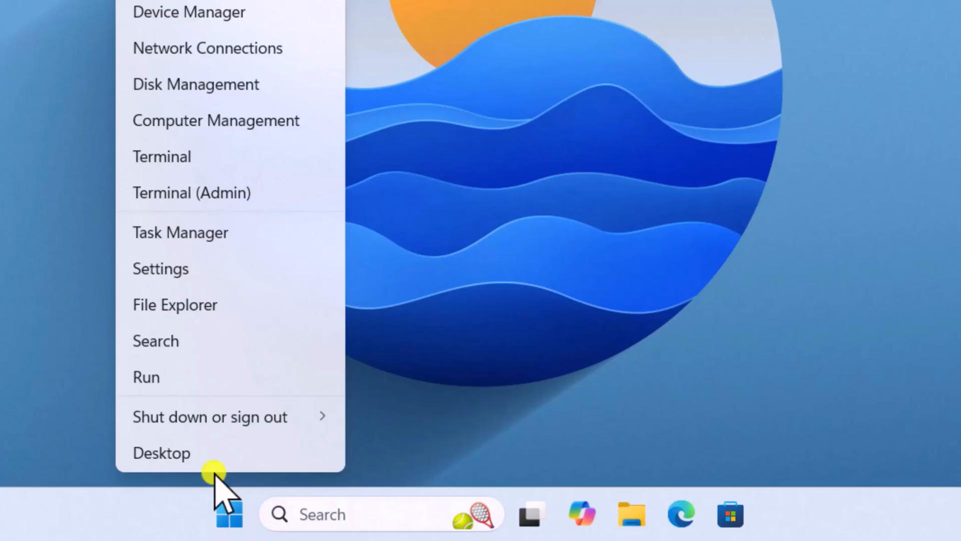
{"action": "left_click", "coordinate": [146, 377]}
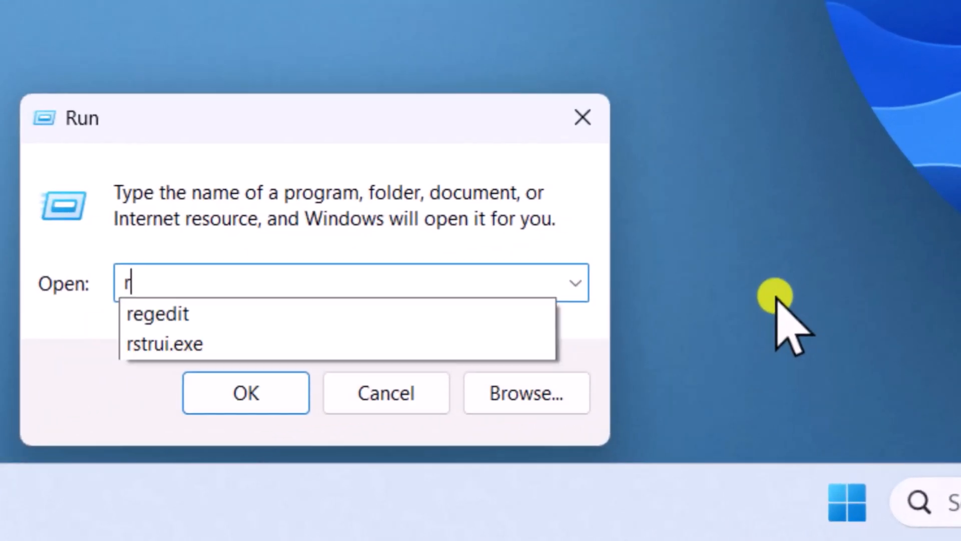
{"action": "left_click", "coordinate": [156, 314]}
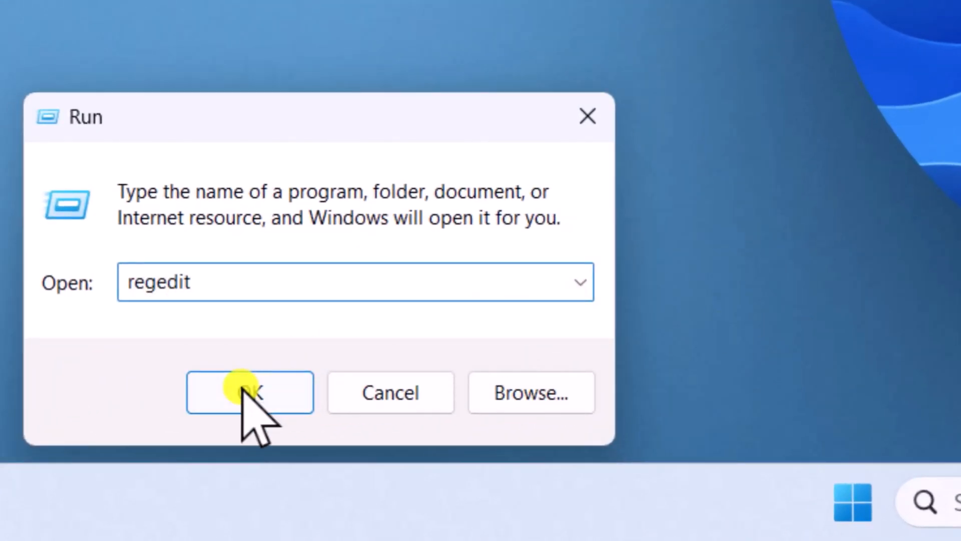
{"action": "left_click", "coordinate": [249, 392]}
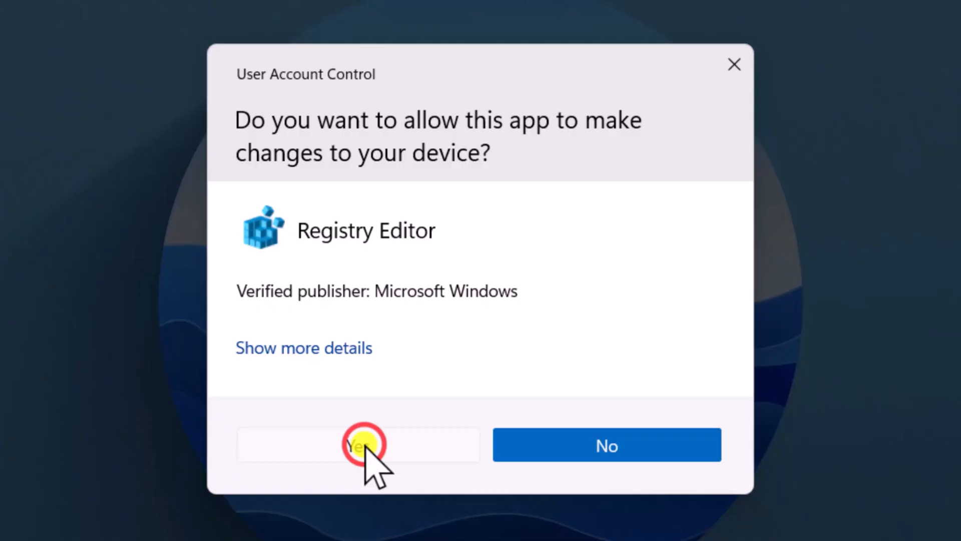
Step: Approve UAC and set the SkipRearm value under SoftwareProtectionPlatform to 1
{"action": "left_click", "coordinate": [358, 445]}
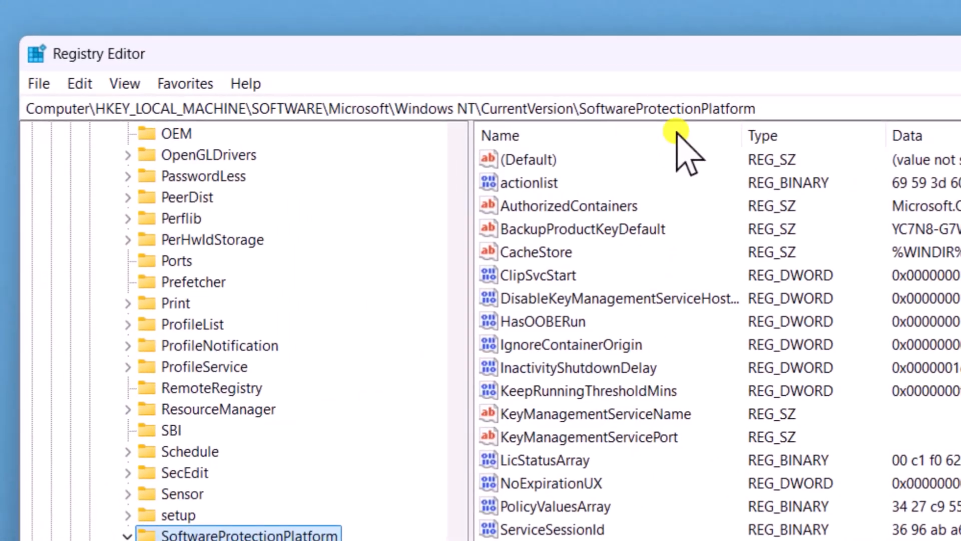
{"action": "mouse_move", "coordinate": [828, 104]}
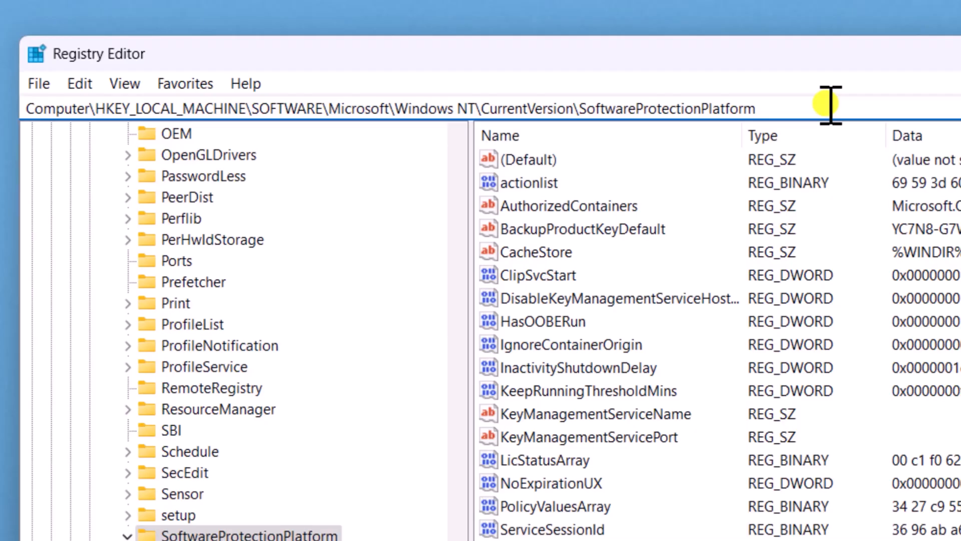
{"action": "scroll", "scroll_direction": "down", "scroll_amount": 3}
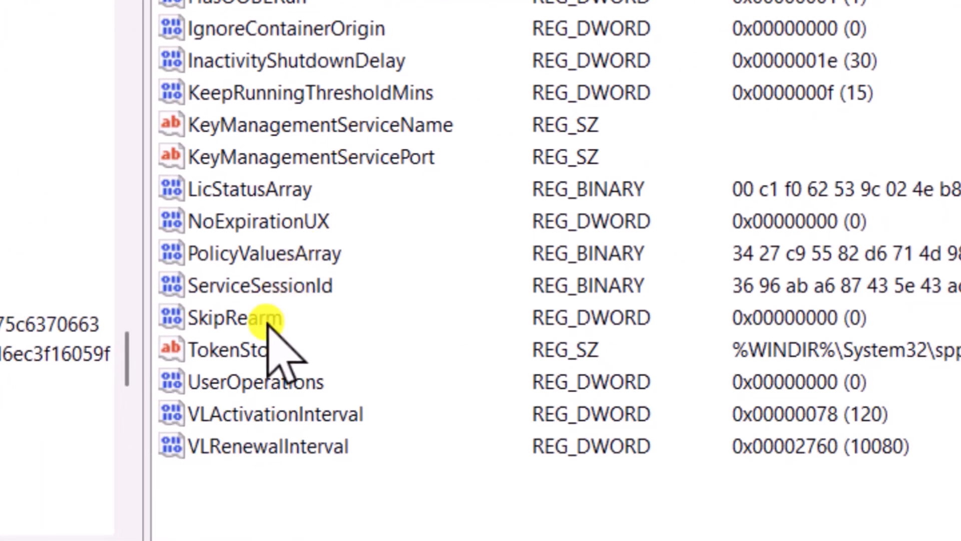
{"action": "double_click", "coordinate": [221, 317]}
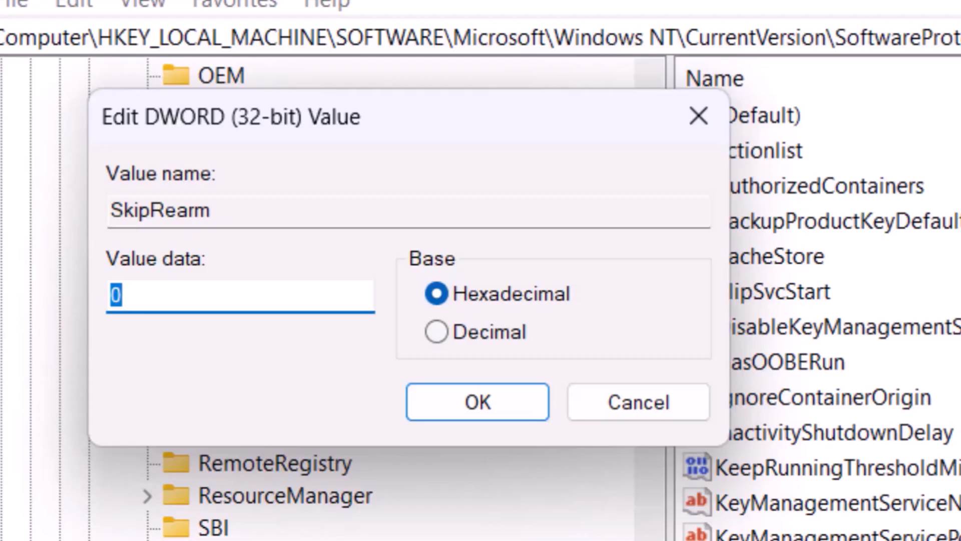
{"action": "type", "text": "1"}
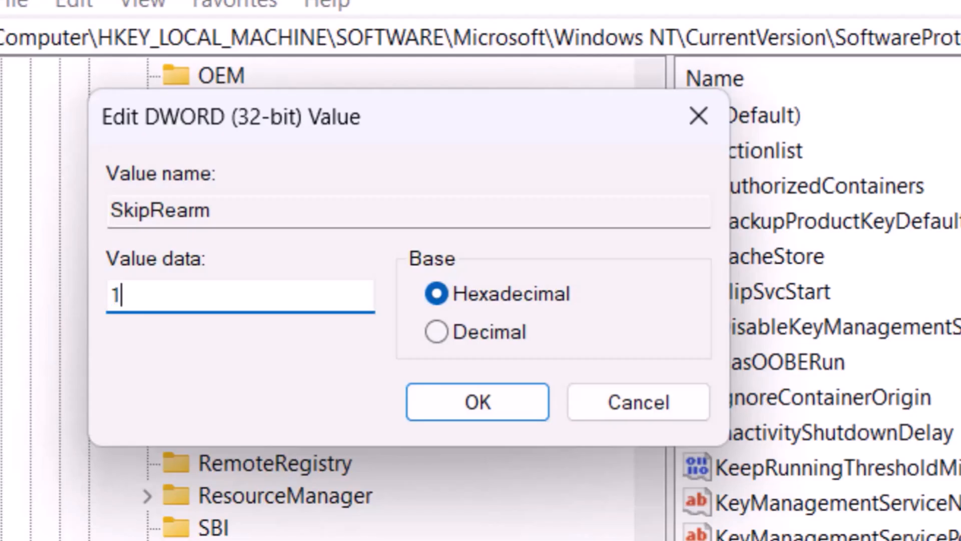
{"action": "left_click", "coordinate": [478, 401]}
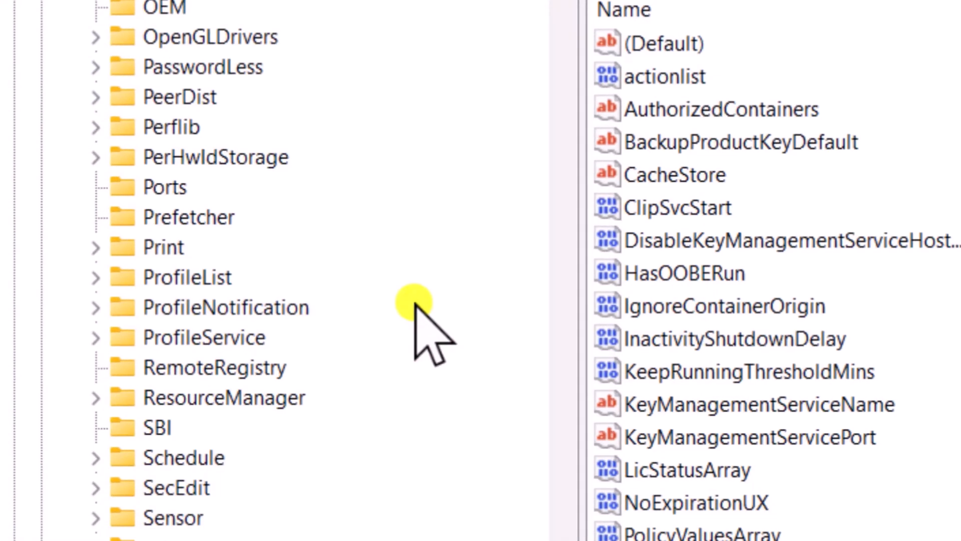
Step: Restart the PC from the Start menu power options
{"action": "left_click", "coordinate": [205, 514]}
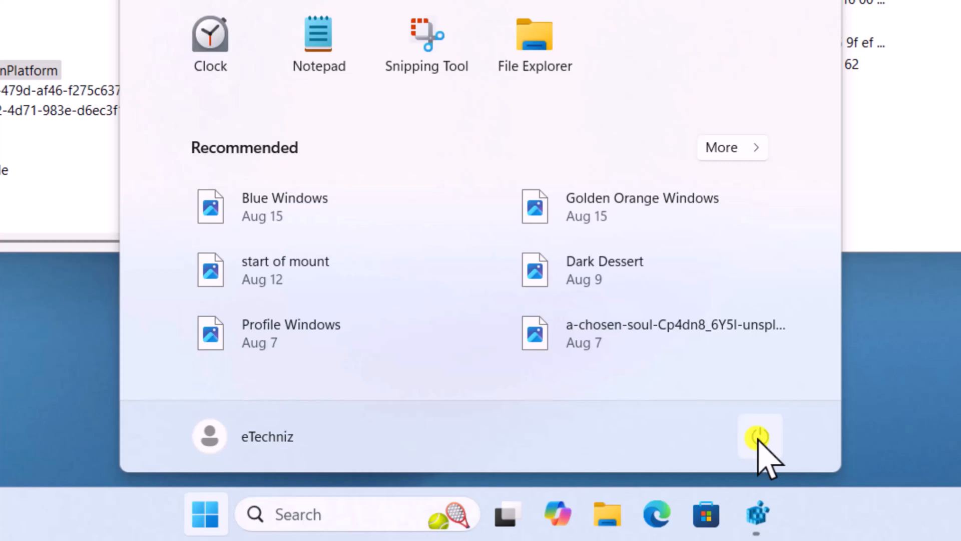
{"action": "left_click", "coordinate": [760, 436]}
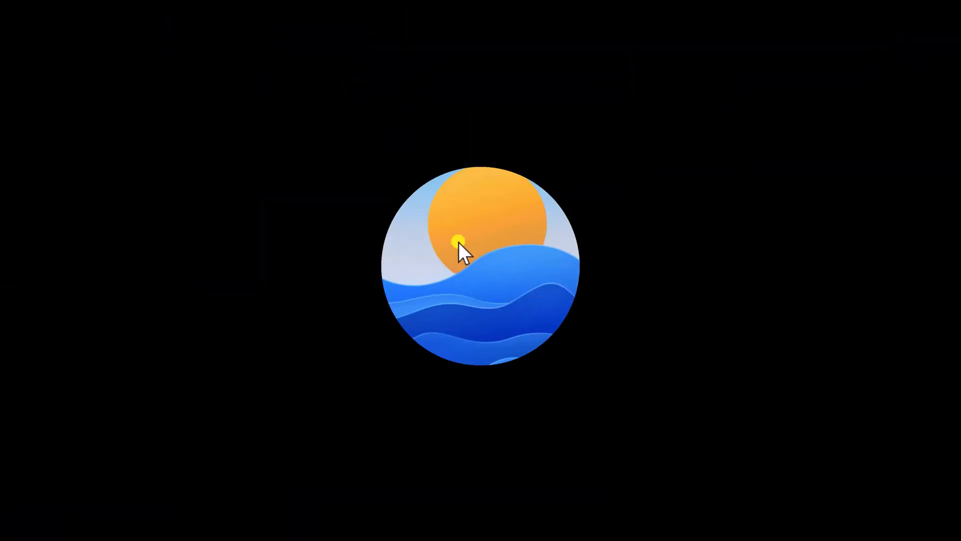